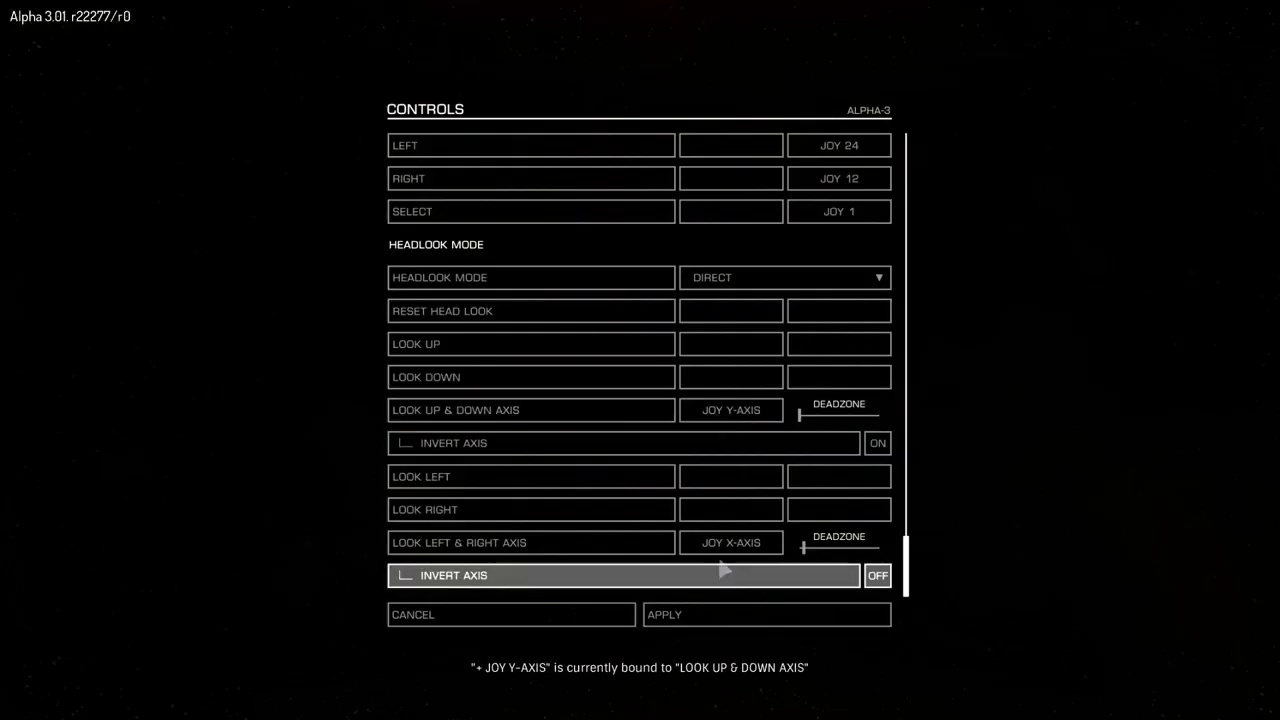
# Begin capturing a new axis for the Look Left & Right Axis binding.
pyautogui.click(730, 542)
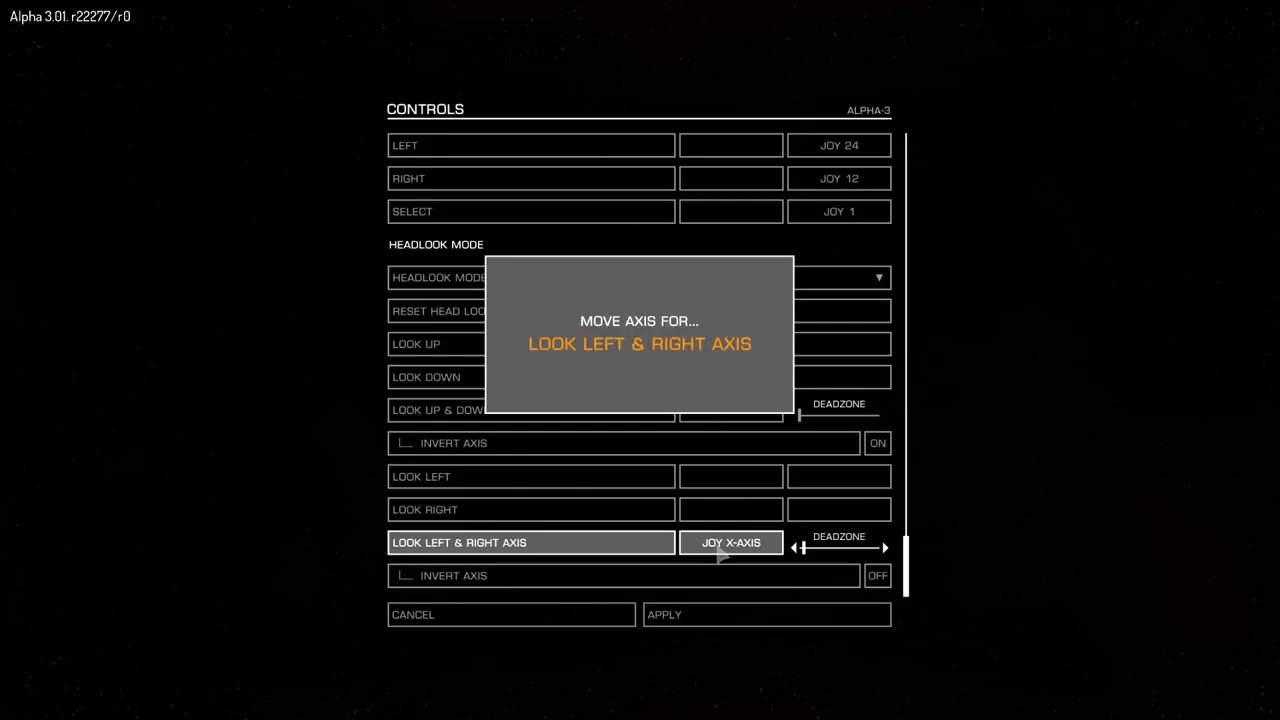